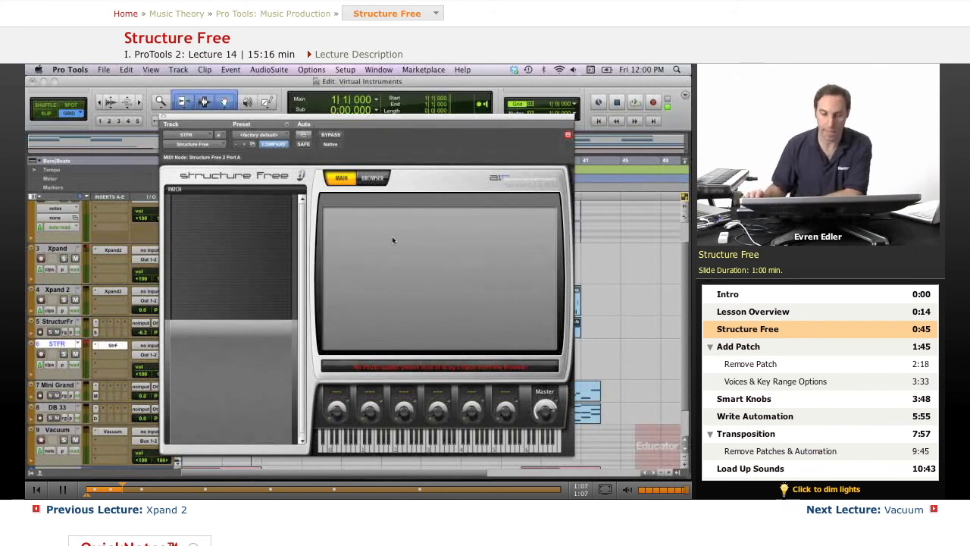
mouse_move(414, 279)
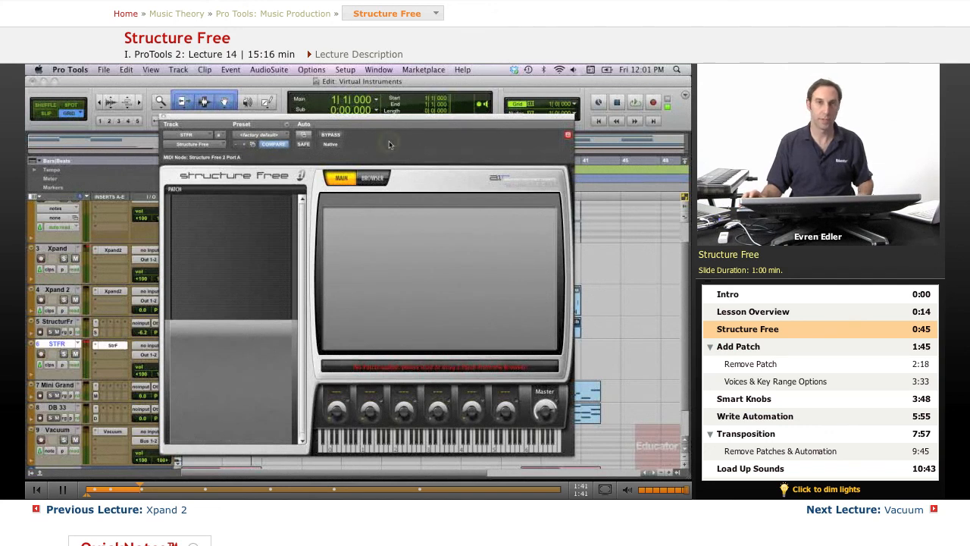
mouse_move(370, 241)
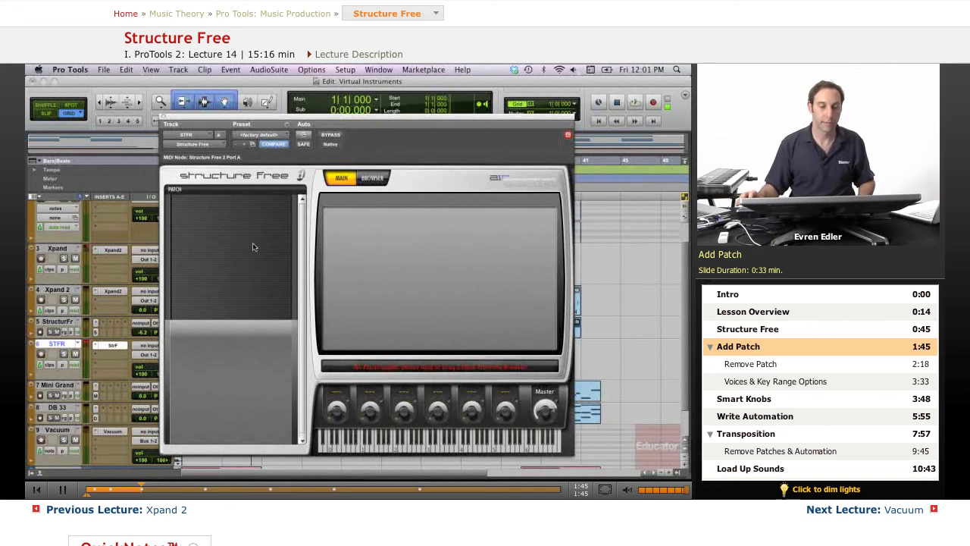
mouse_move(181, 210)
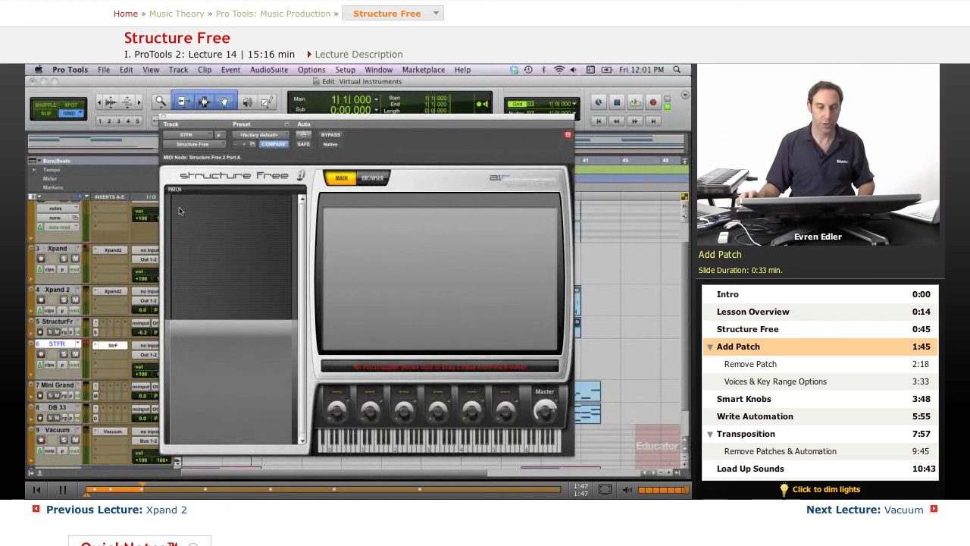
- Add the '01 Studio Drums' factory patch to the empty Structure Free patch list
right_click(231, 228)
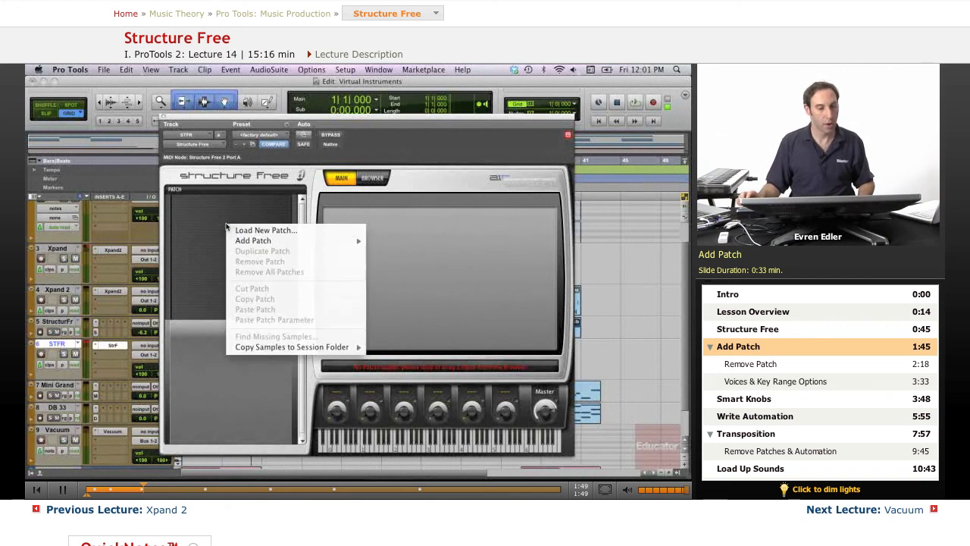
mouse_move(253, 240)
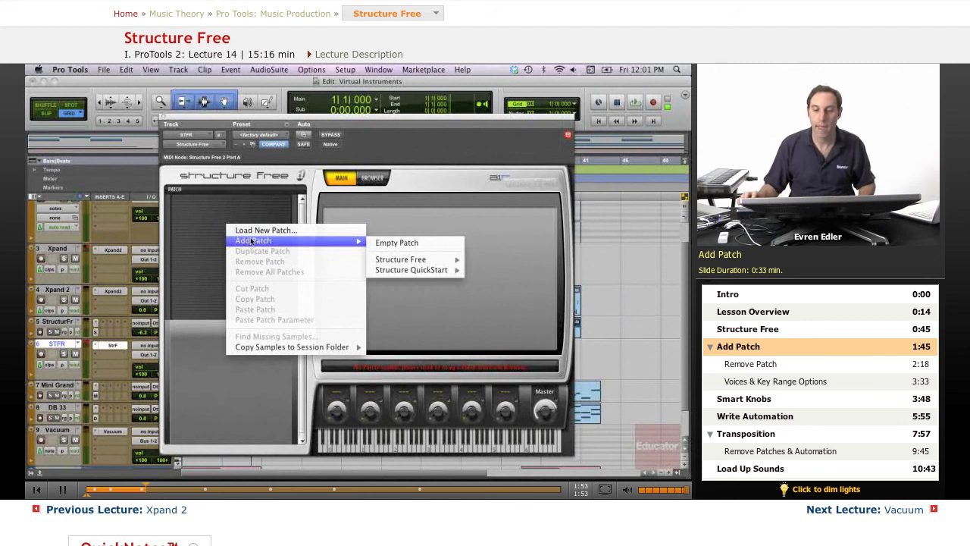
mouse_move(400, 259)
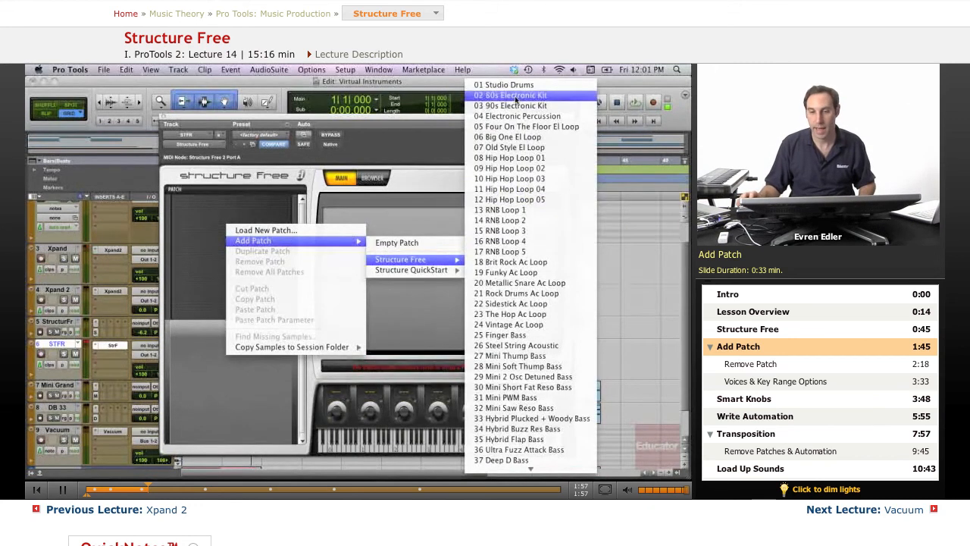
click(503, 85)
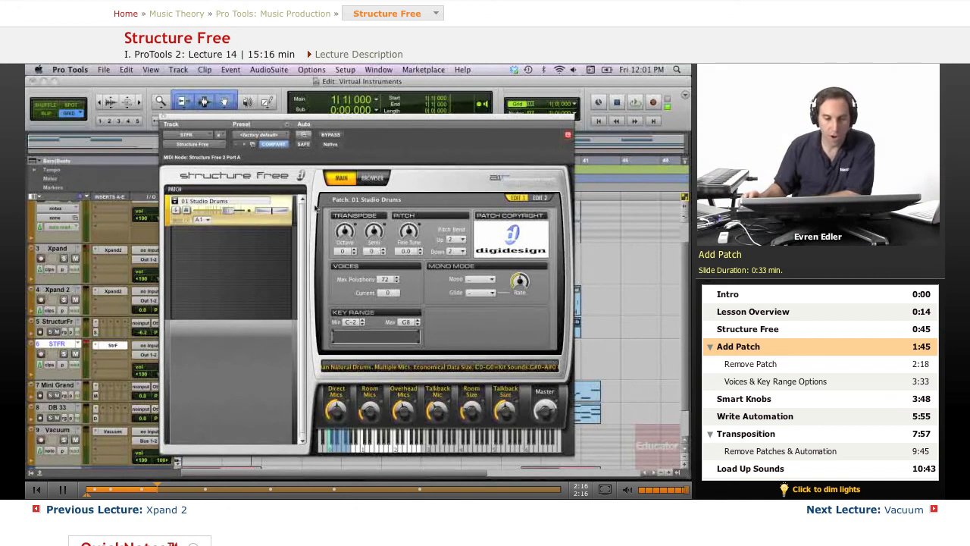
mouse_move(235, 240)
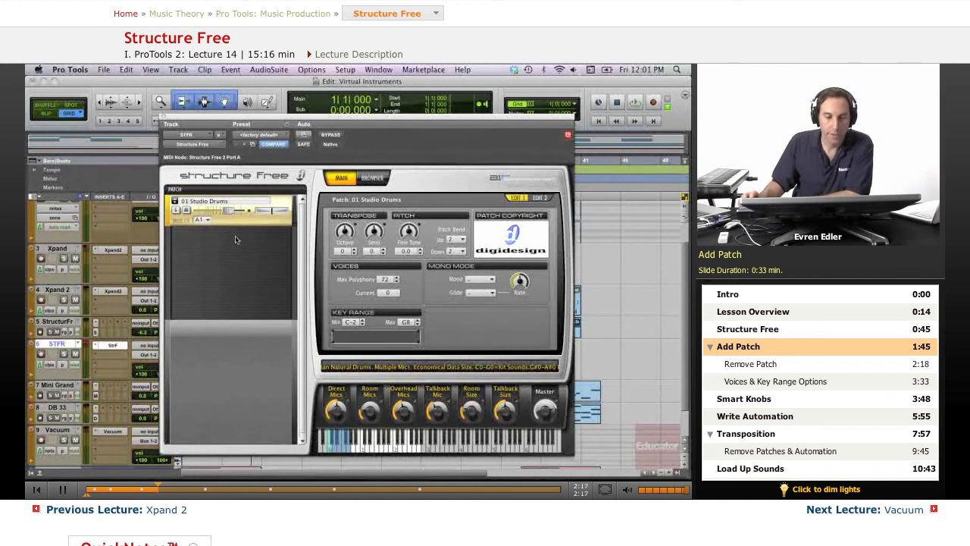
- Remove the Studio Drums patch and reopen Add Patch > Structure Free for a new one
click(748, 363)
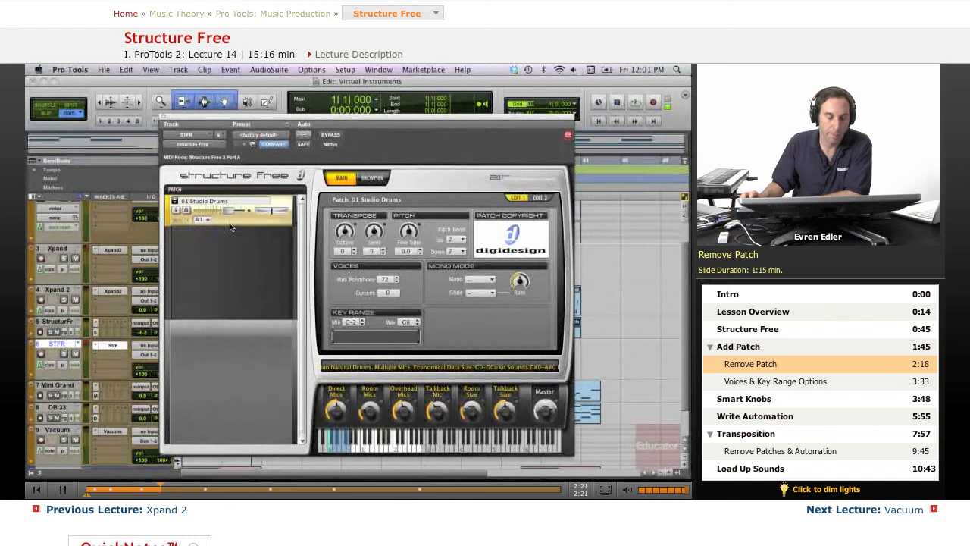
right_click(230, 227)
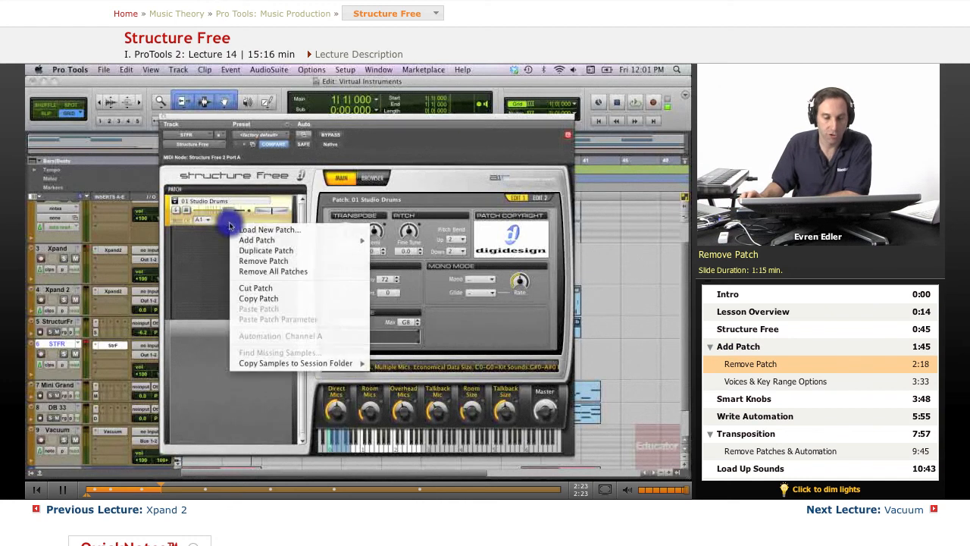
mouse_move(263, 261)
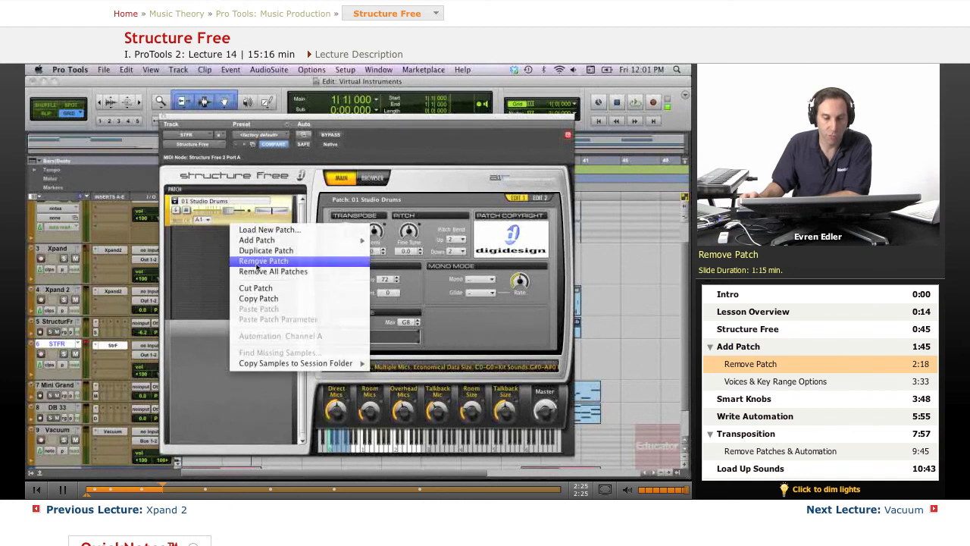
click(263, 261)
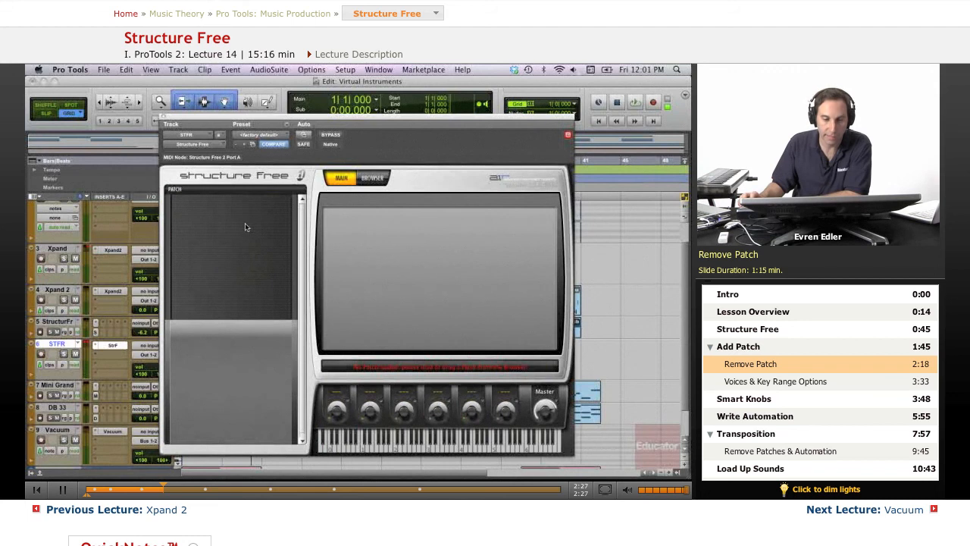
right_click(246, 227)
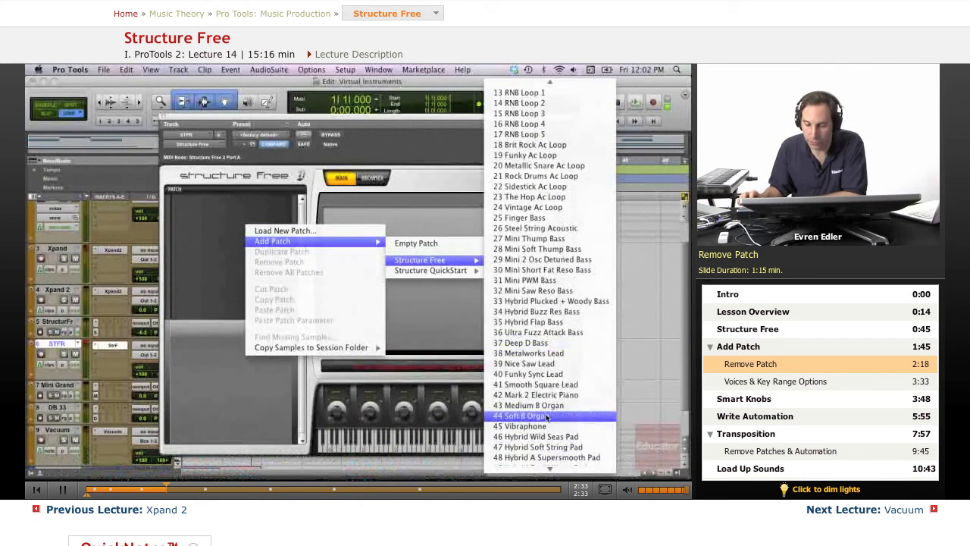
- Load the '59 Metalworks Lead' factory patch into Structure Free
click(521, 415)
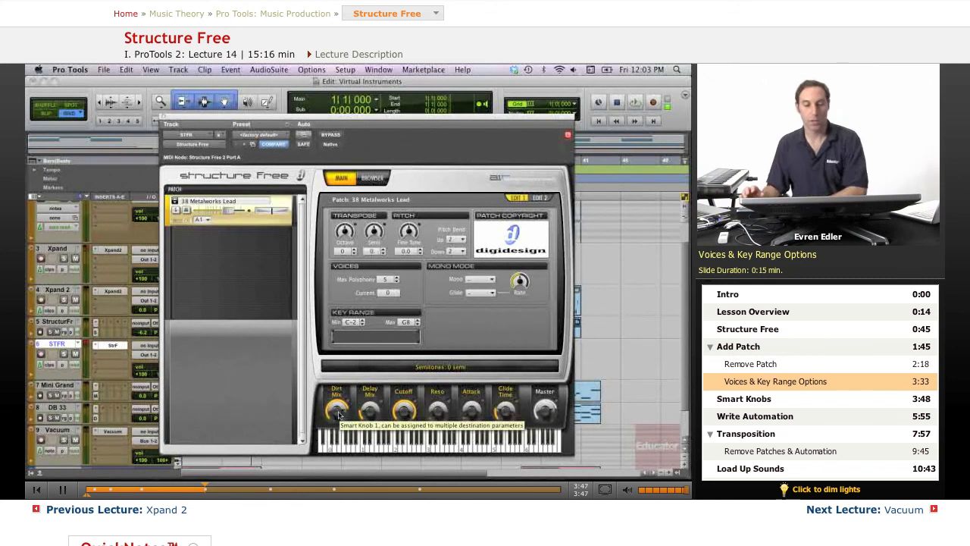
- Bring up the Plug-In Automation dialog from the Auto button in the plug-in header
click(743, 399)
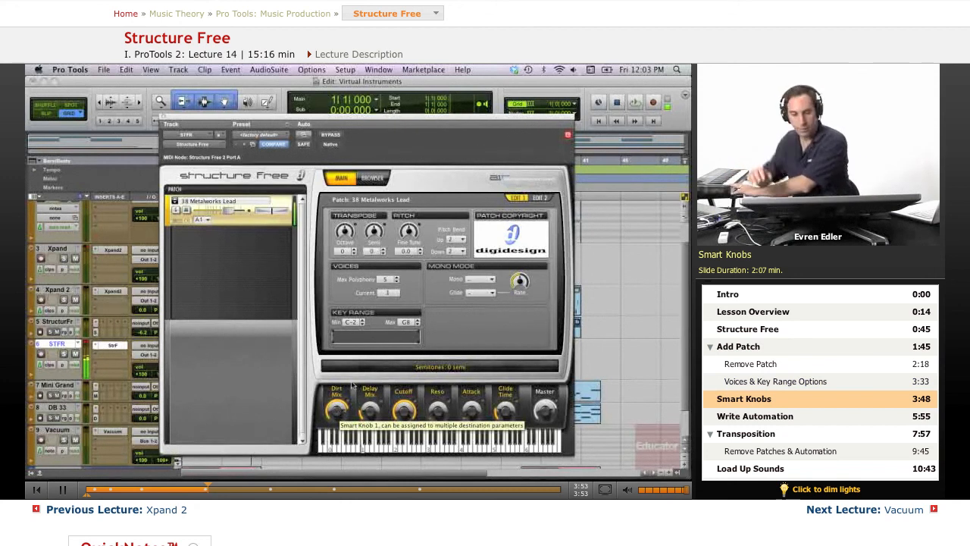
mouse_move(404, 411)
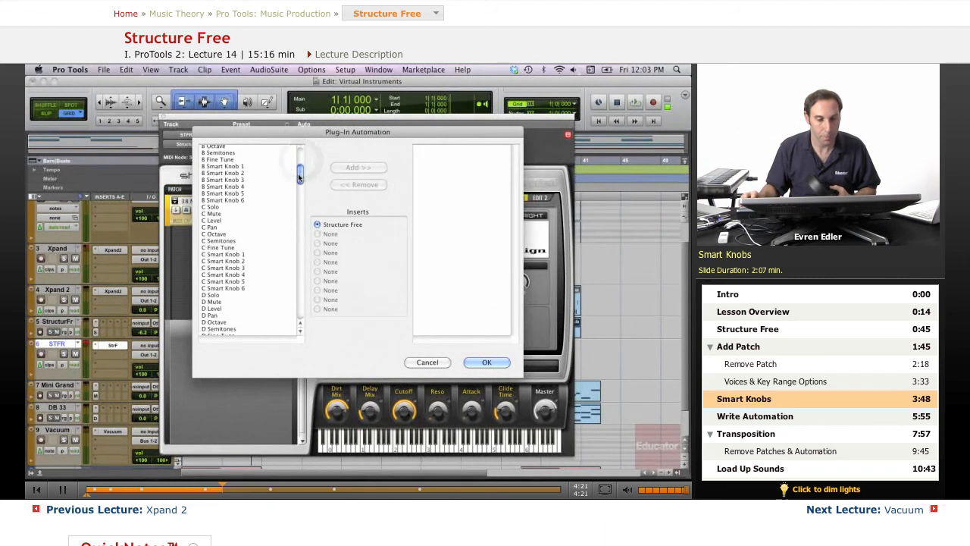
- Add every listed Structure Free parameter to the automation-enabled list
scroll(up, 3)
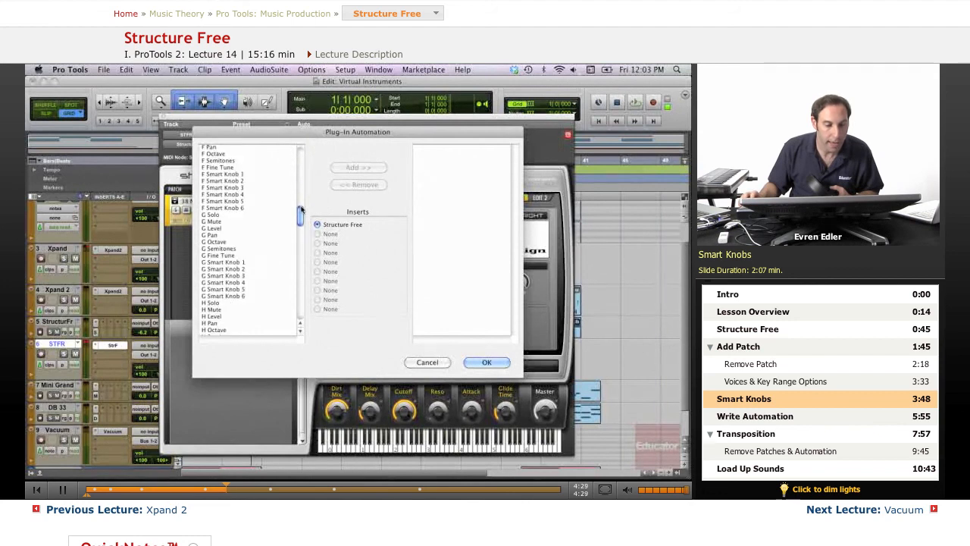
scroll(down, 3)
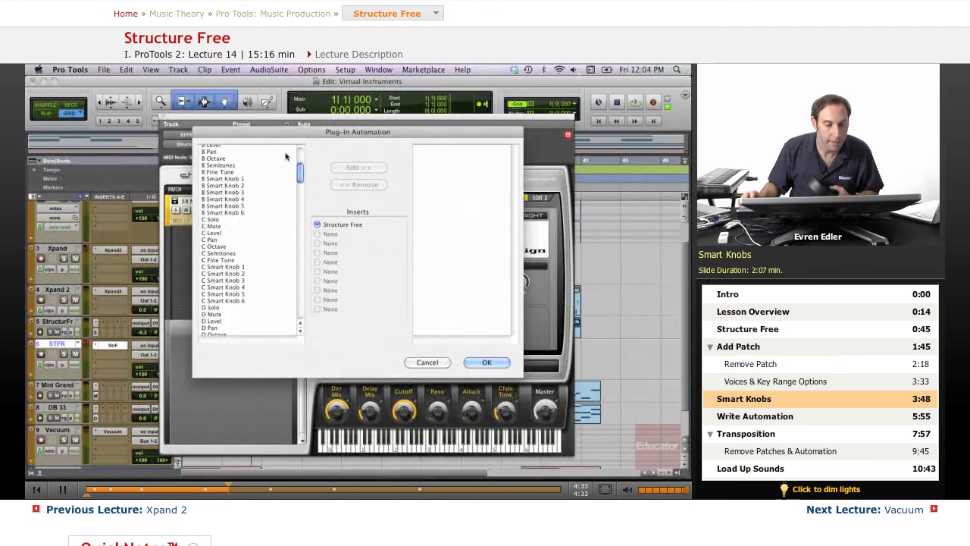
scroll(up, 3)
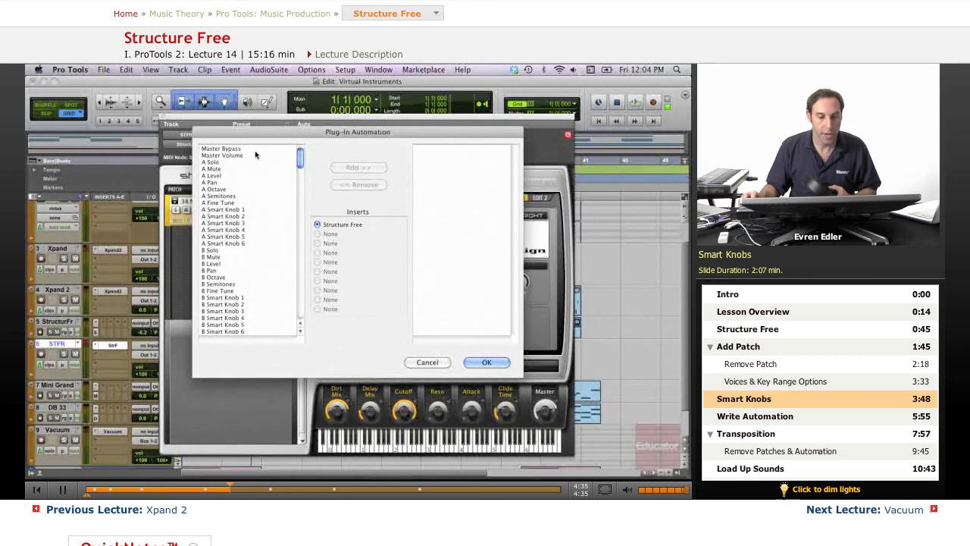
scroll(down, 3)
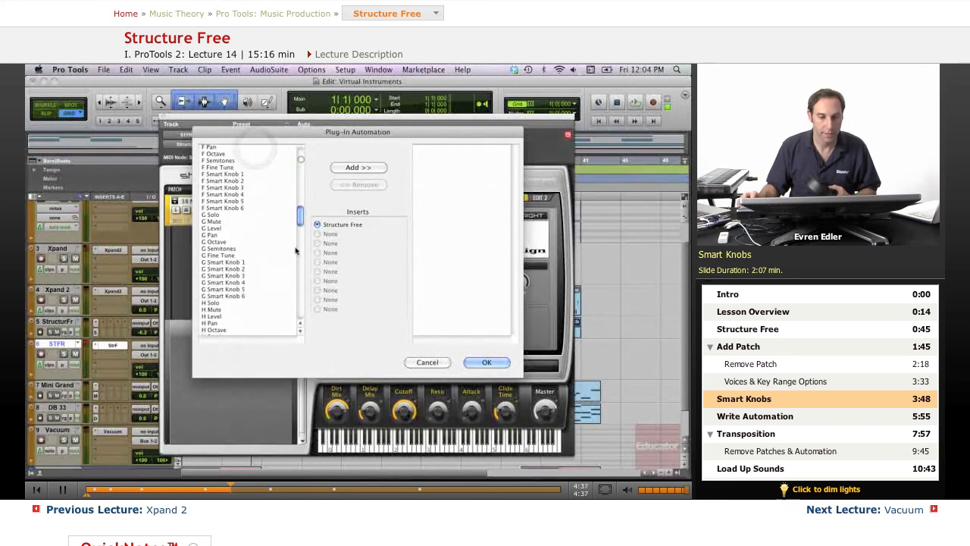
scroll(down, 3)
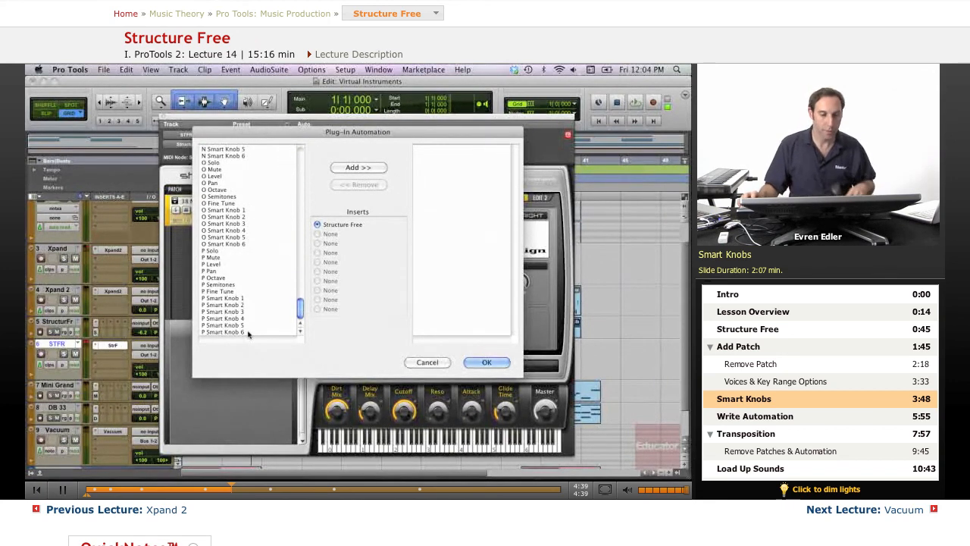
click(246, 332)
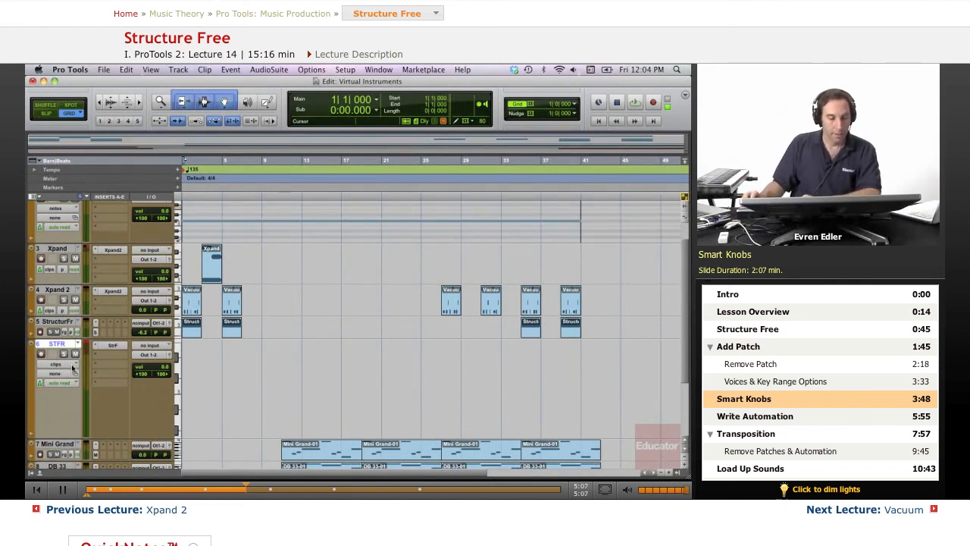
click(55, 364)
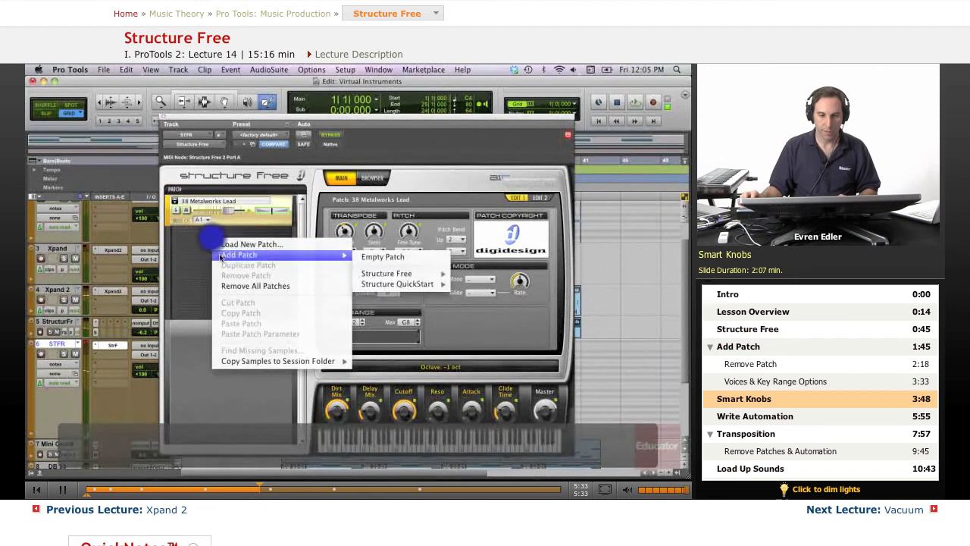
mouse_move(254, 285)
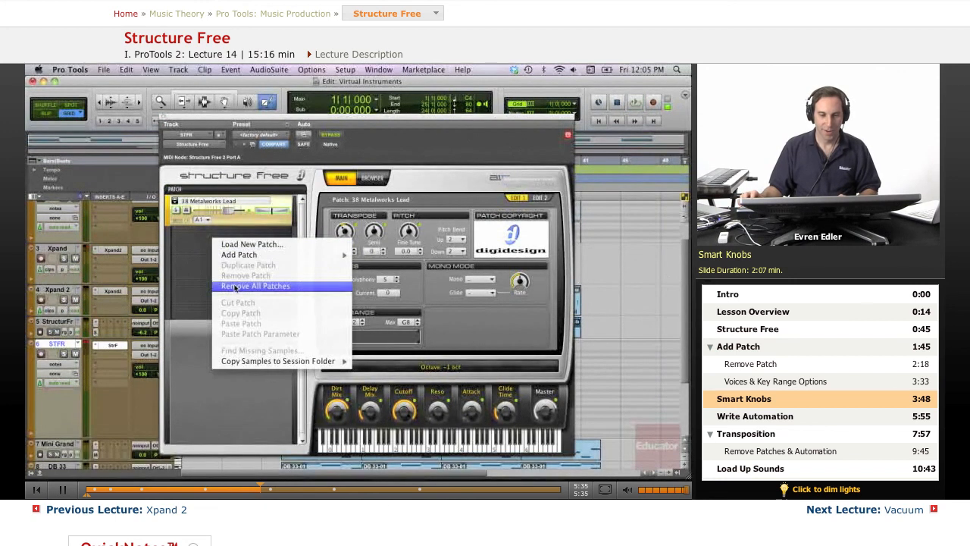
- Remove all loaded patches and load '41 Smooth Square Lead' in their place
click(255, 285)
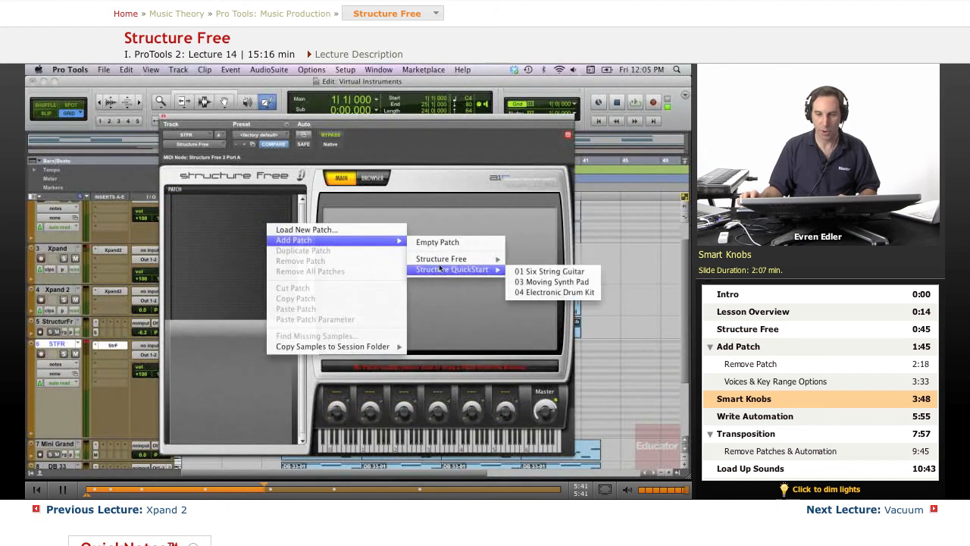
mouse_move(440, 258)
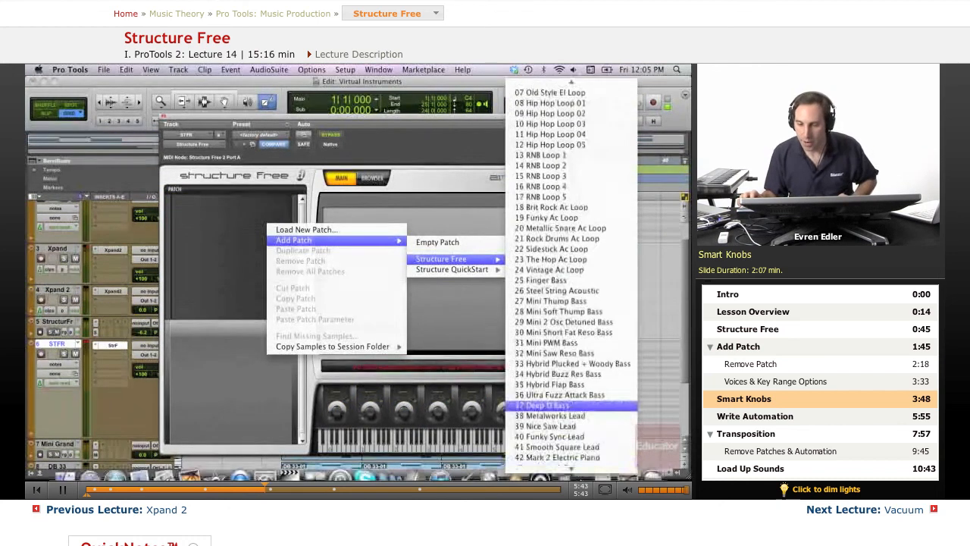
scroll(down, 3)
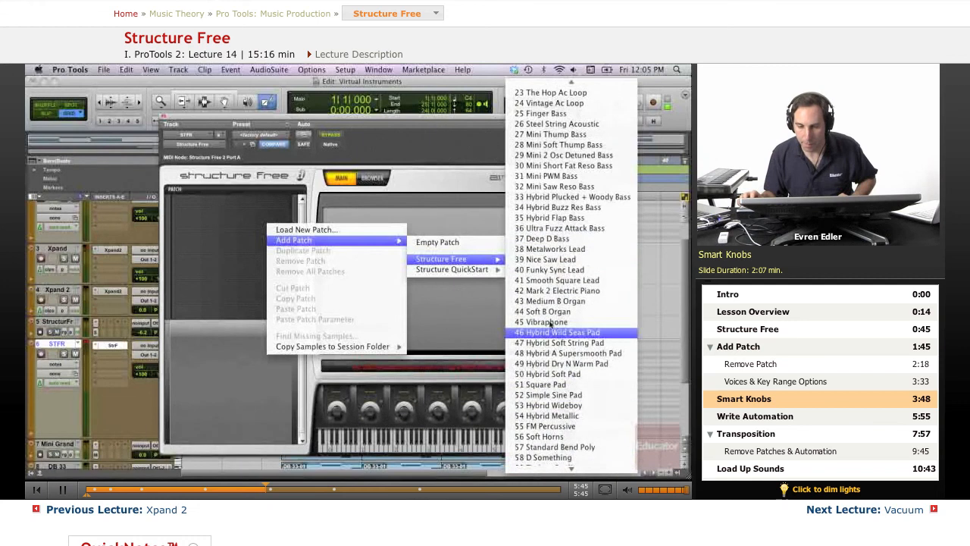
click(555, 279)
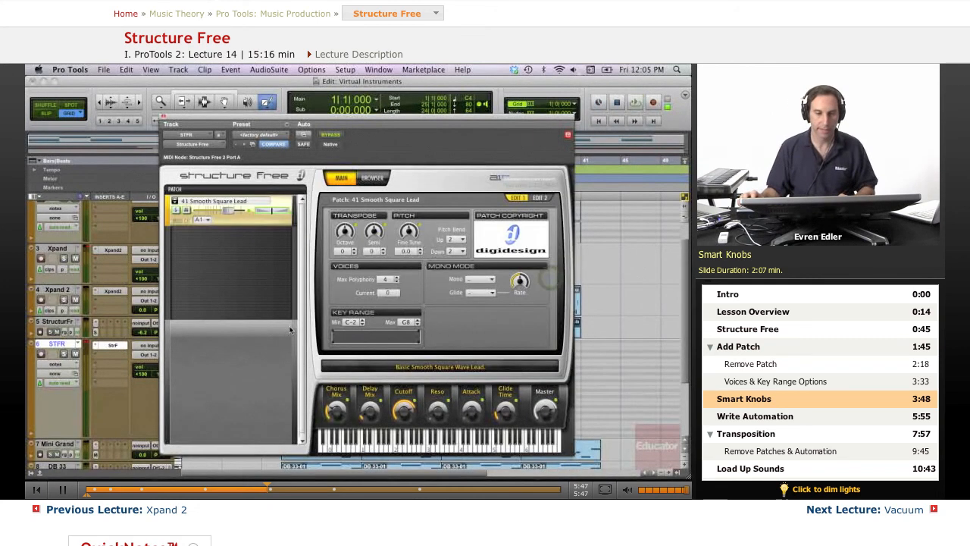